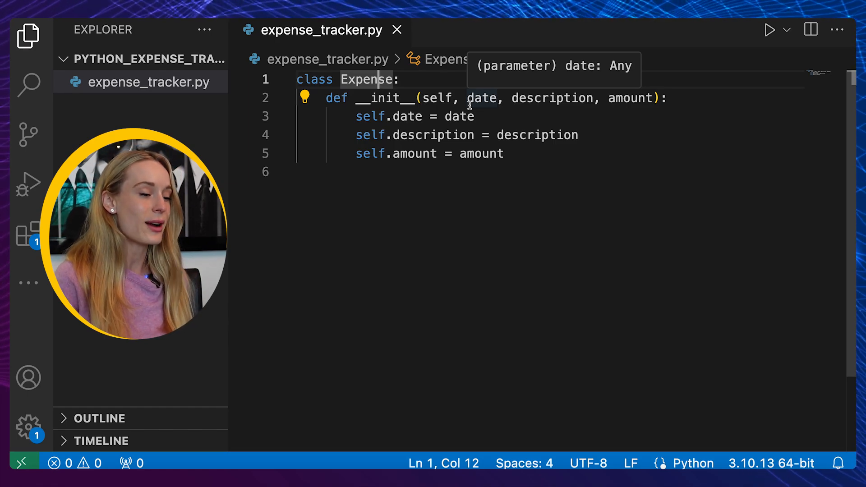
Step: Highlight identifier names in __init__ and view_expenses while reading down through the ExpenseTracker methods
double_click(384, 98)
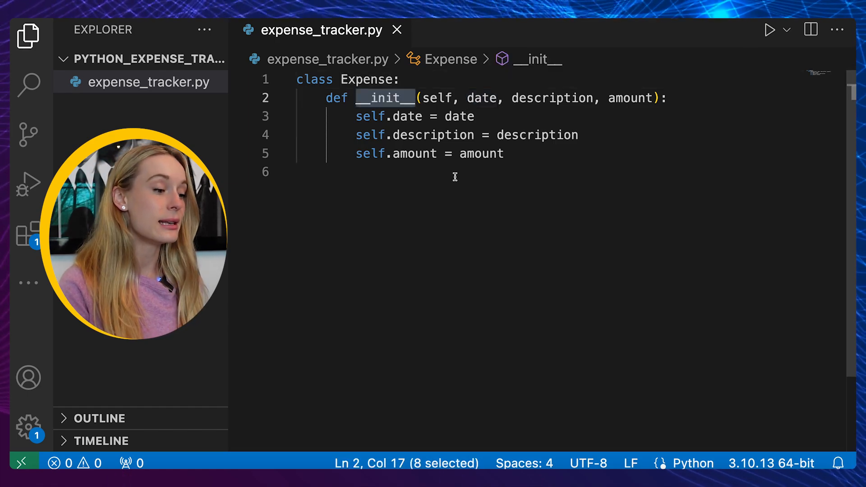
double_click(414, 154)
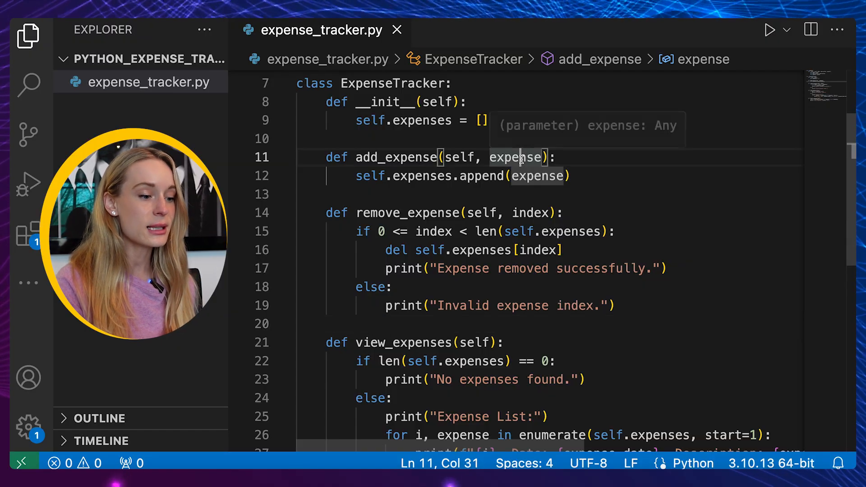
scroll("down", 3)
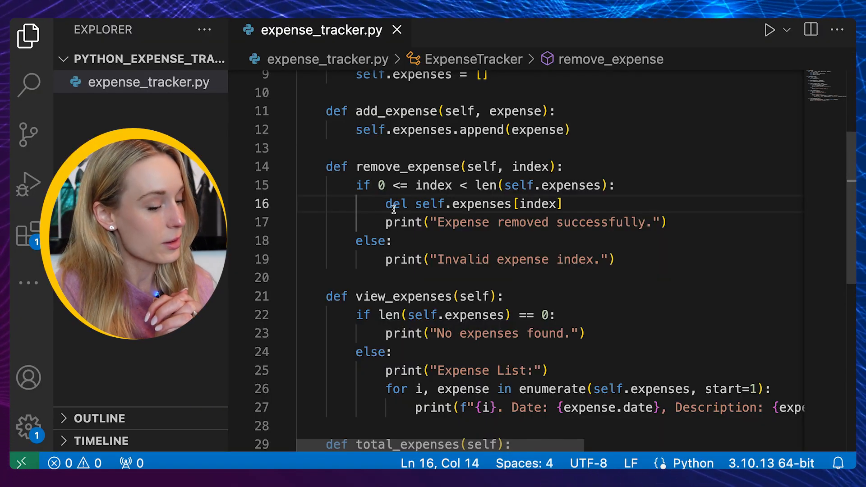
scroll("down", 3)
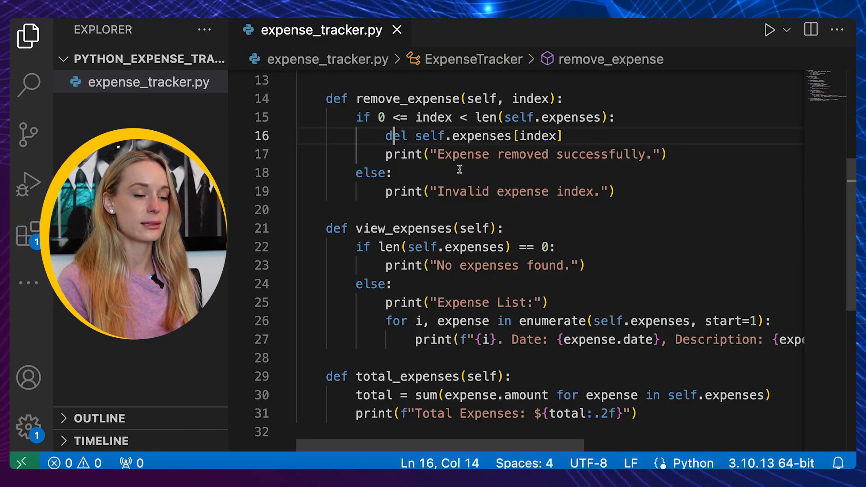
double_click(473, 234)
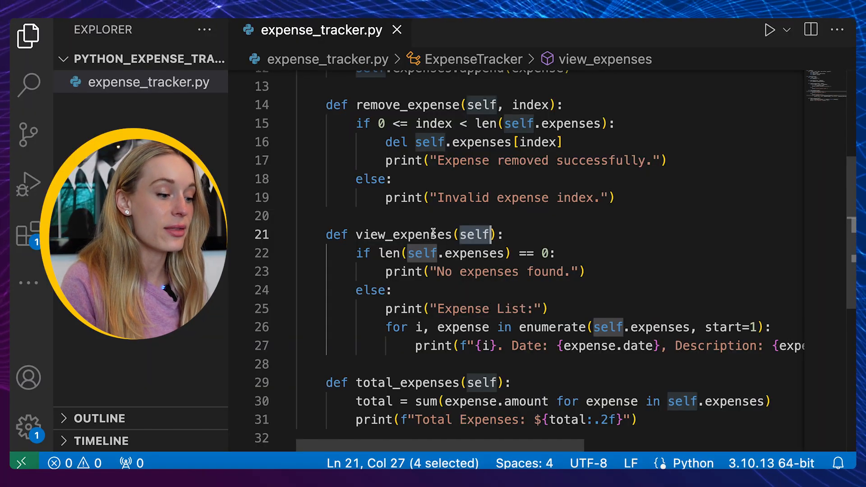
double_click(404, 234)
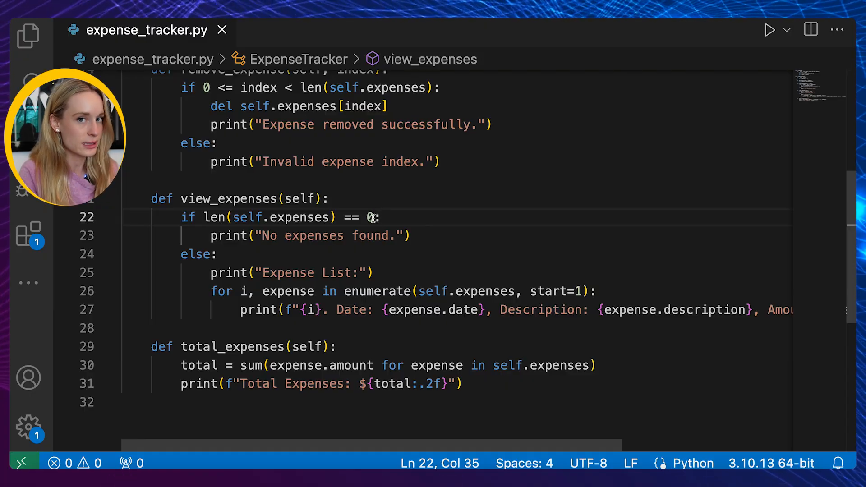
scroll("down", 3)
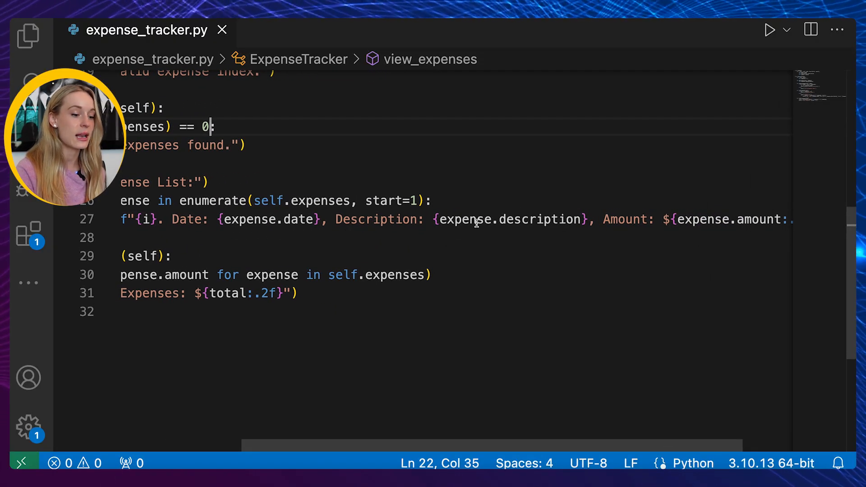
scroll("left", 3)
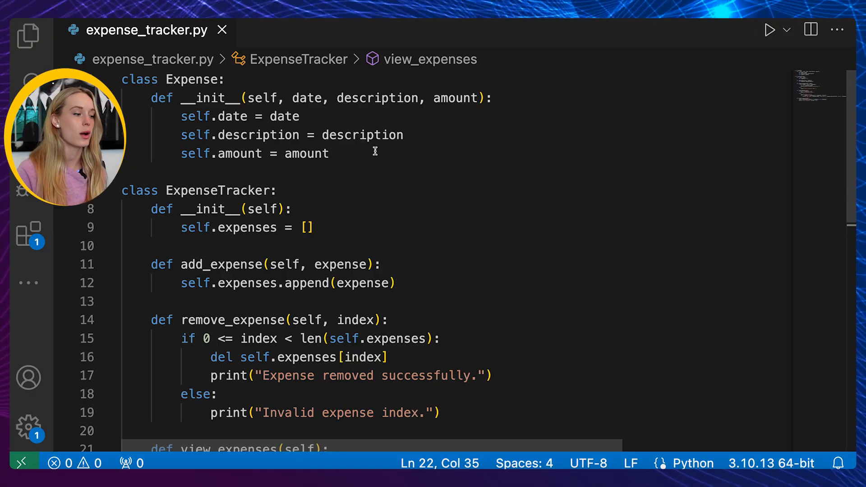
scroll("down", 3)
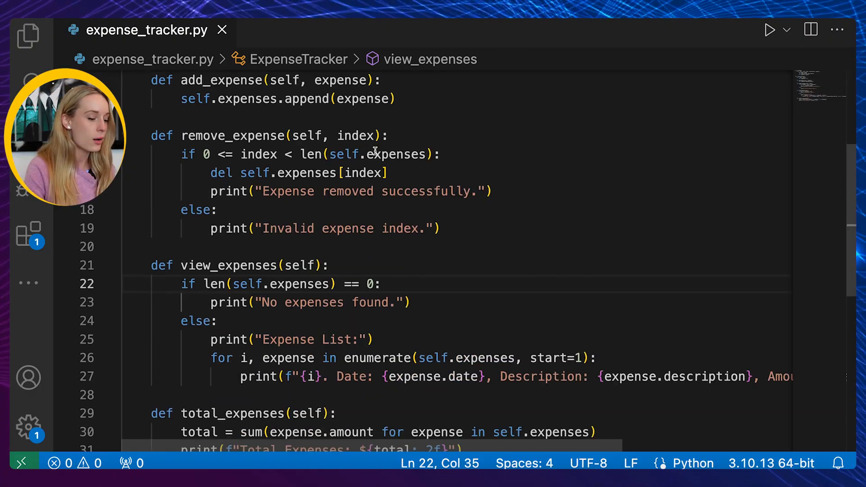
scroll("down", 3)
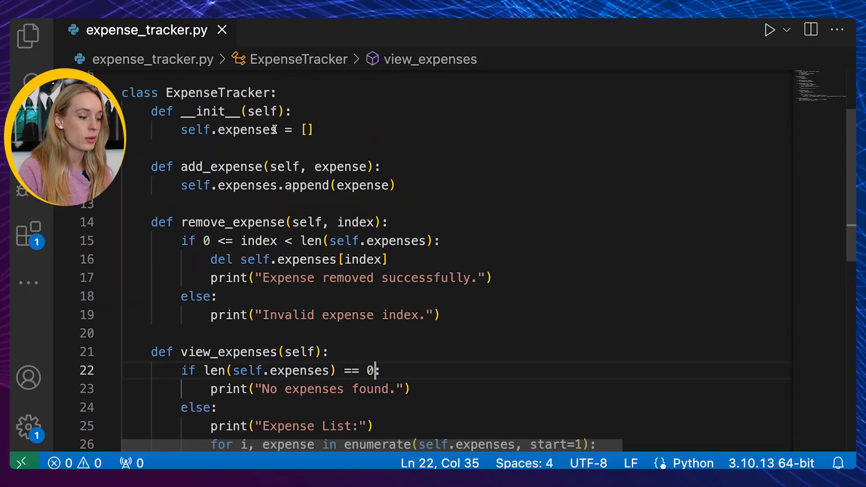
scroll("down", 3)
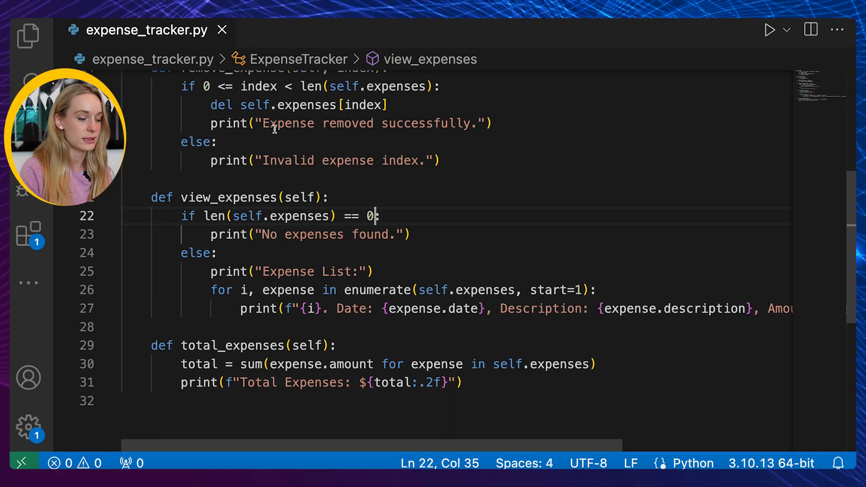
scroll("down", 3)
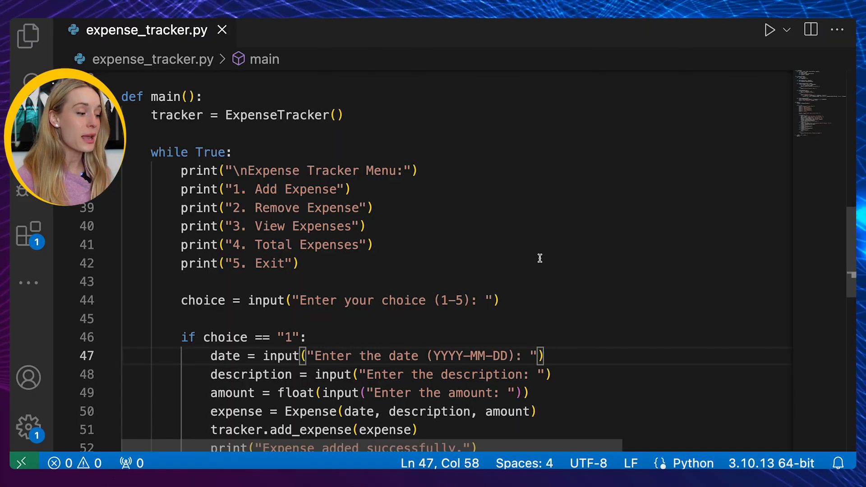
mouse_move(536, 256)
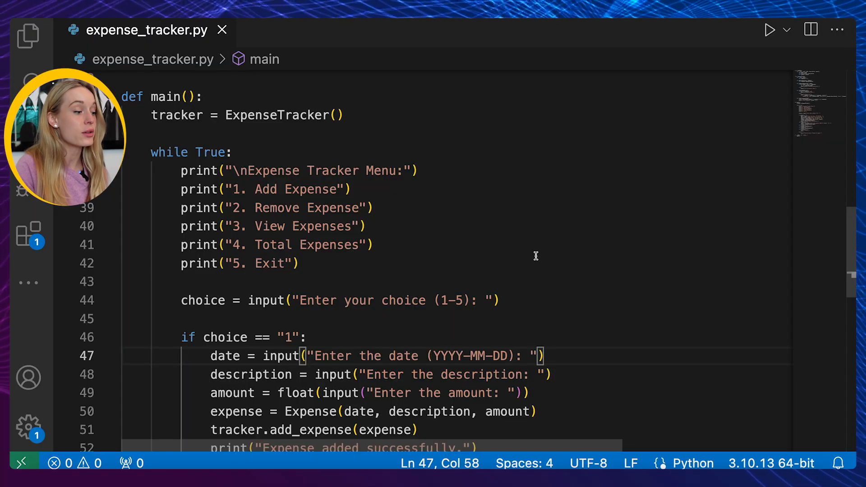
double_click(276, 115)
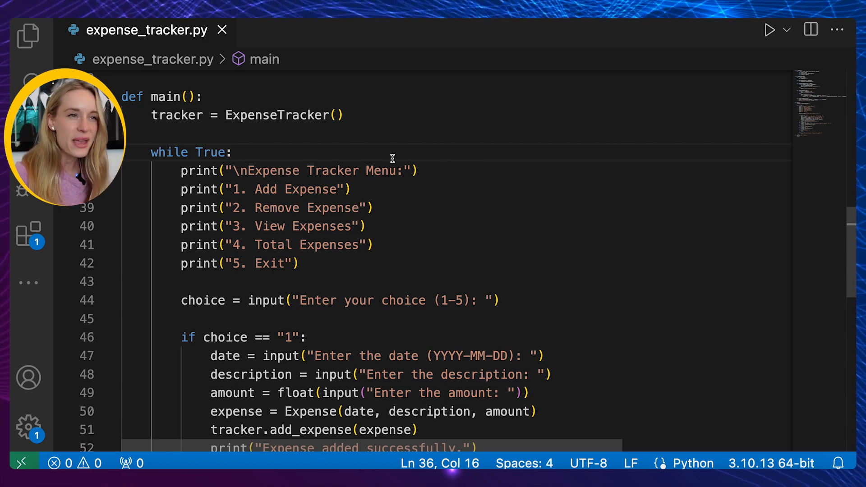
scroll("down", 3)
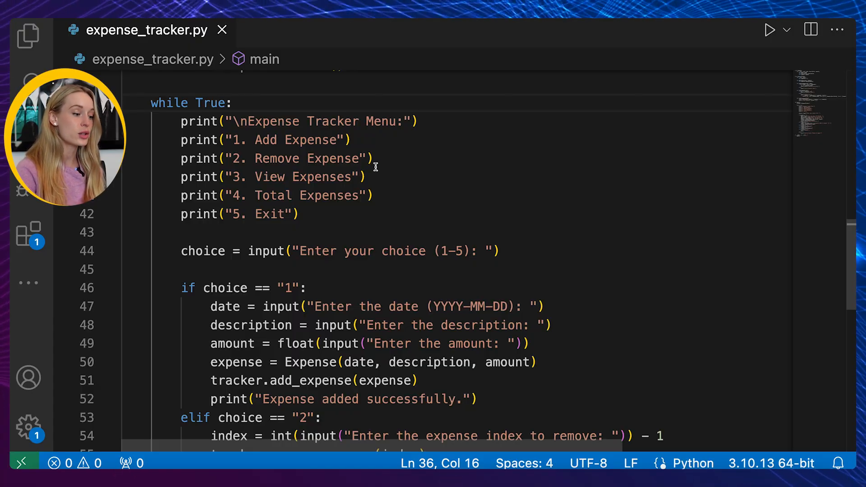
scroll("up", 3)
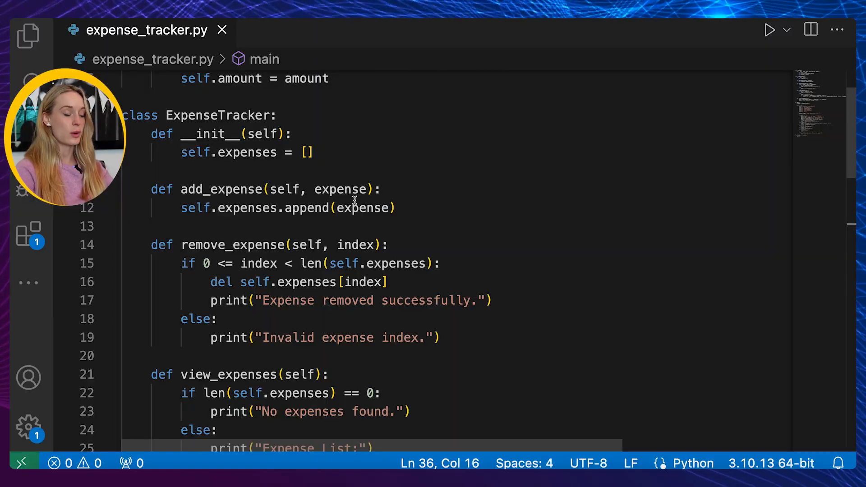
left_click(217, 115)
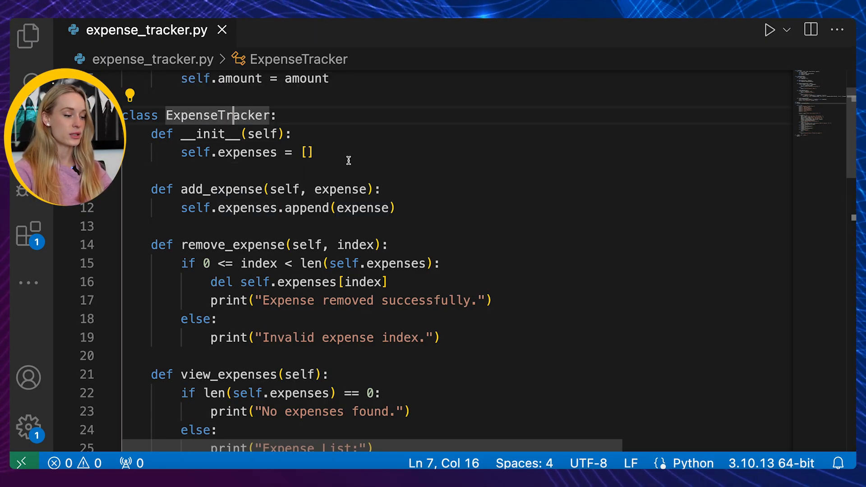
scroll("down", 3)
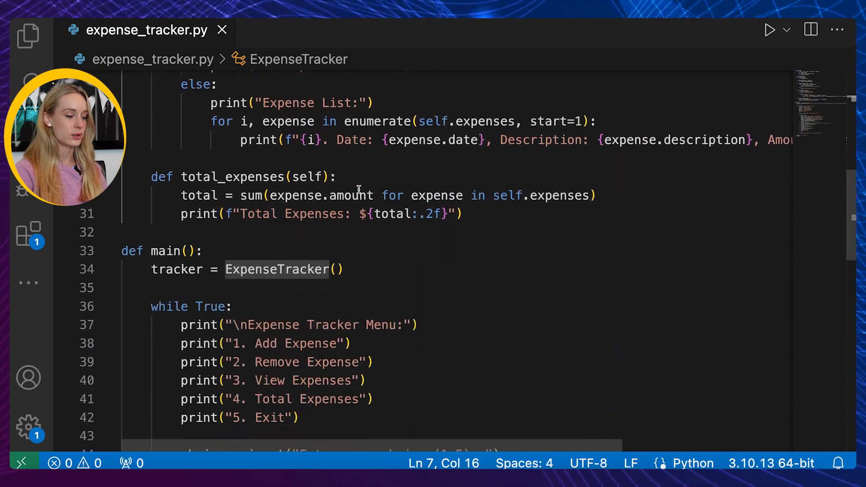
scroll("down", 3)
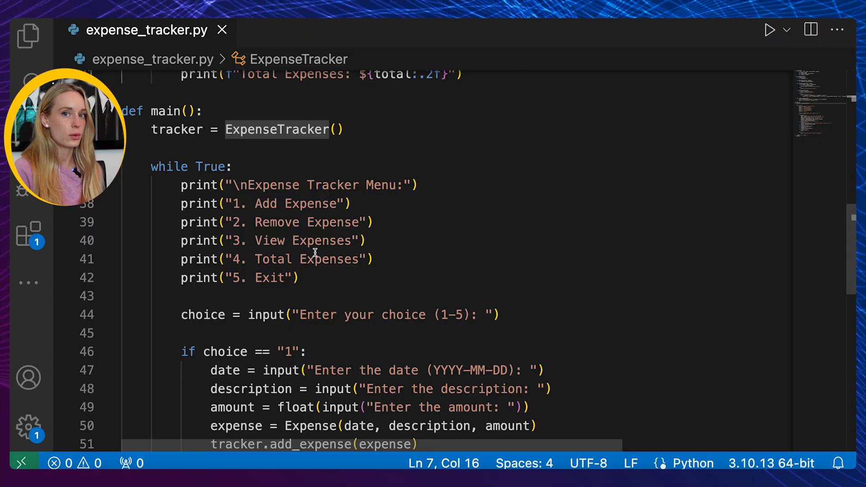
scroll("down", 3)
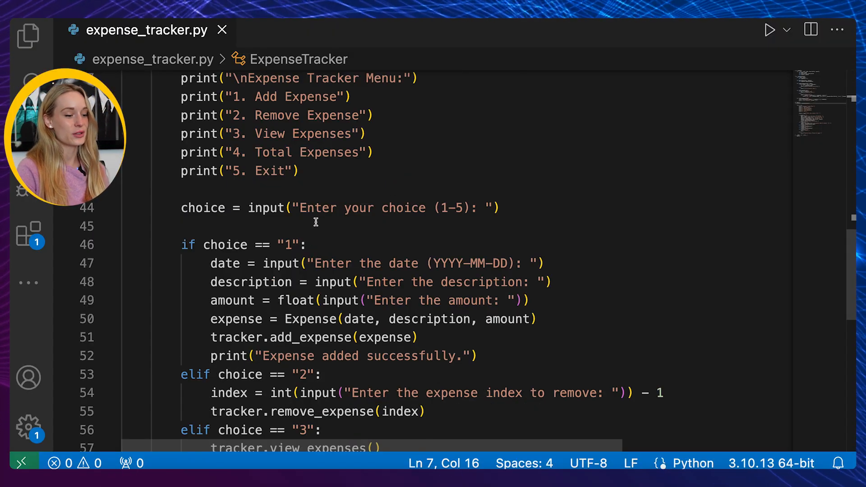
left_click_drag(300, 207, 414, 208)
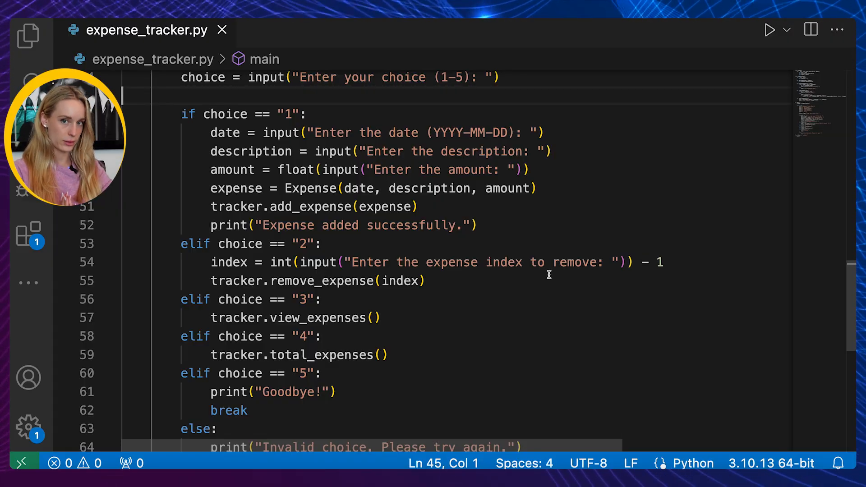
Step: Scroll through expense_tracker.py to review the Expense class and ExpenseTracker methods
scroll("down", 3)
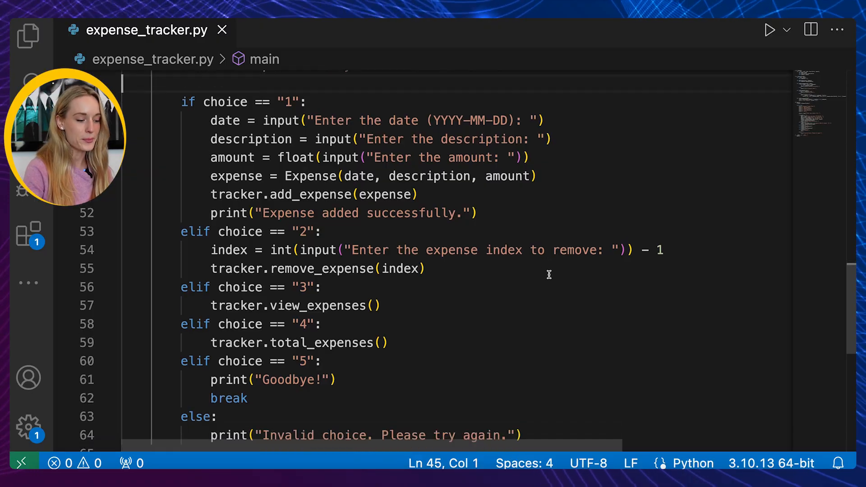
scroll("down", 3)
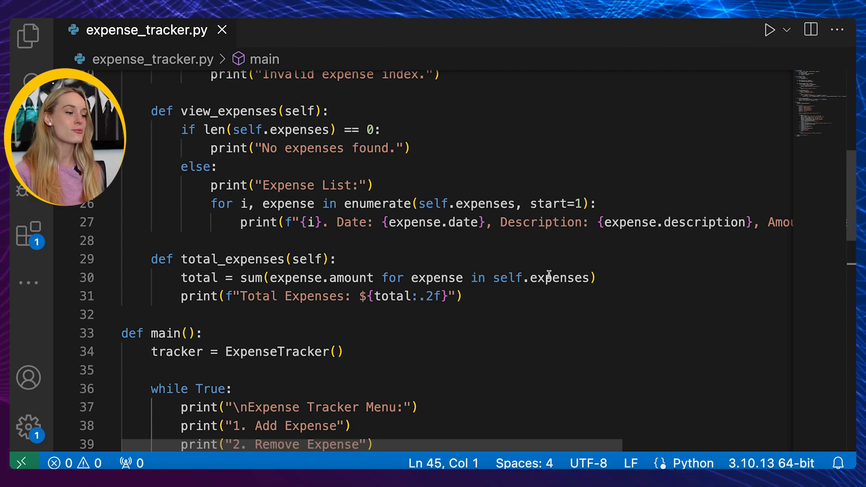
scroll("up", 3)
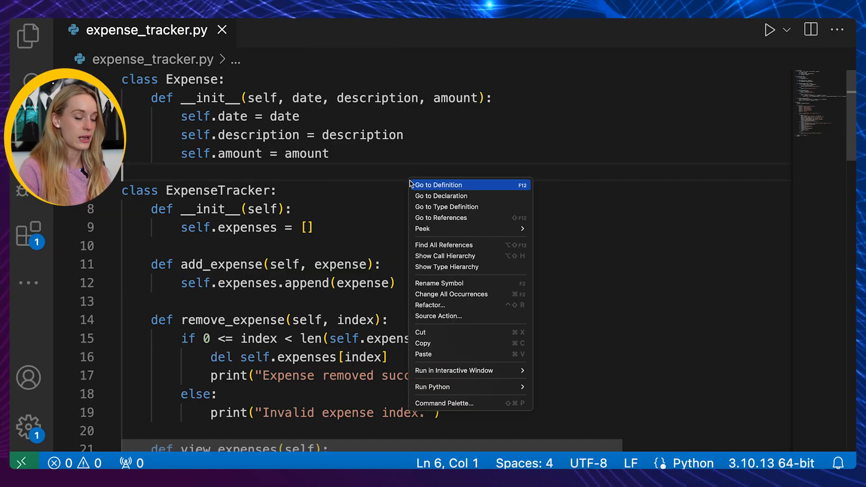
mouse_move(488, 384)
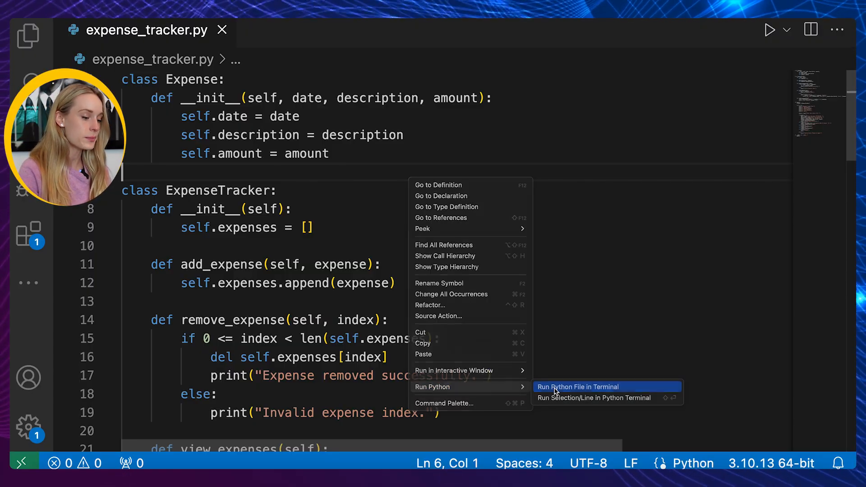
Step: Run expense_tracker.py in the terminal so the five-option Expense Tracker Menu appears
left_click(578, 387)
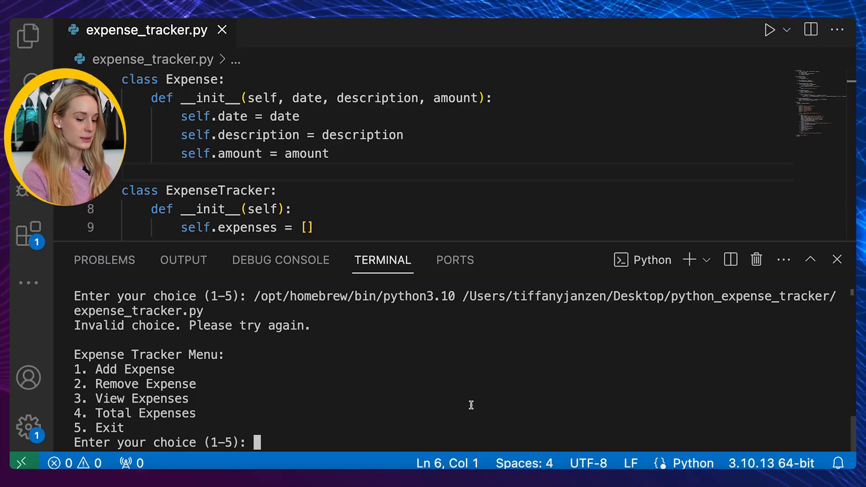
Step: Choose menu option 1 and enter the expense date 2024-04-18
type("1")
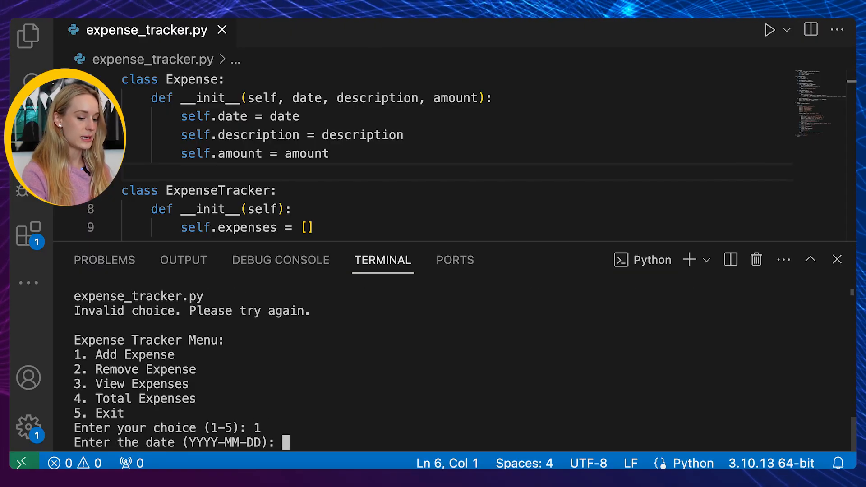
type("2024")
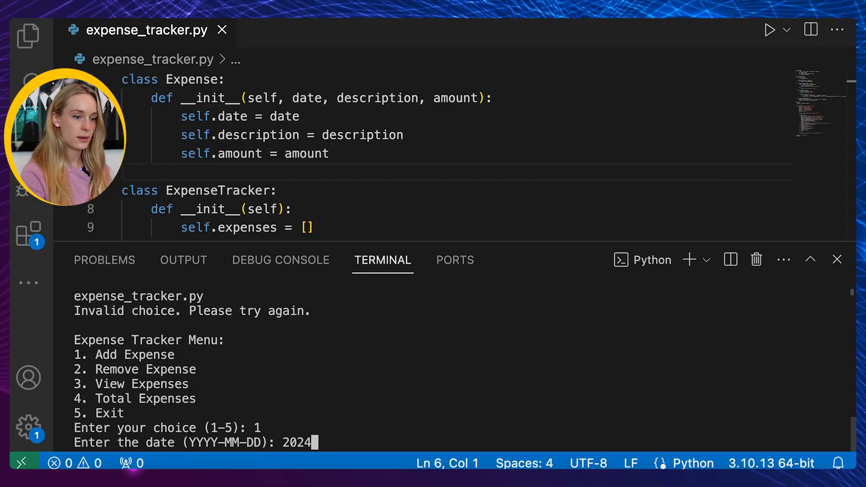
type("-")
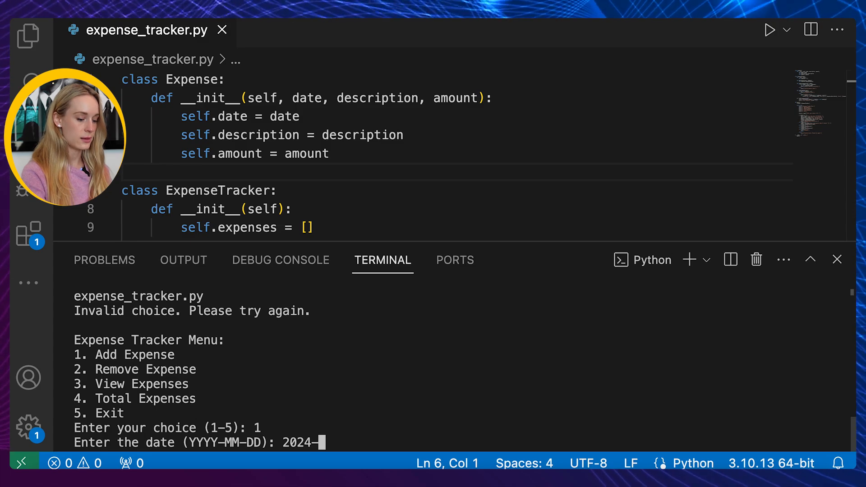
type("04-18")
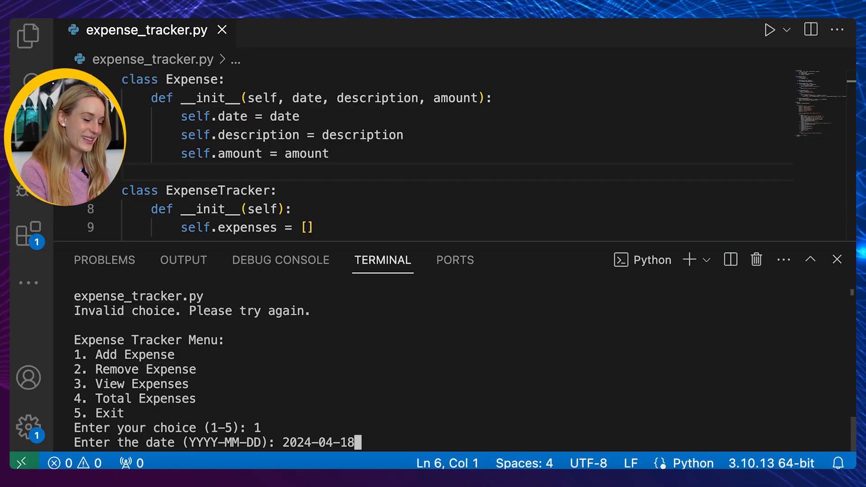
key("enter")
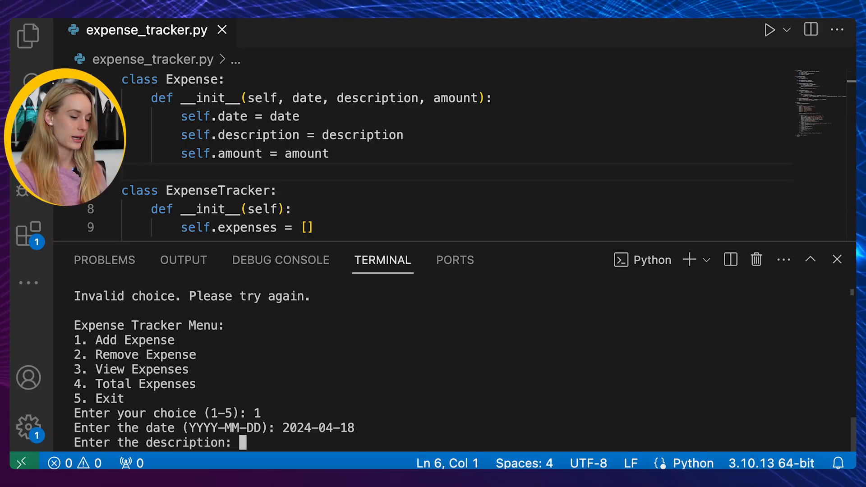
Step: Enter the description Dog treats and amount 80 to add the expense
type("Dog trea")
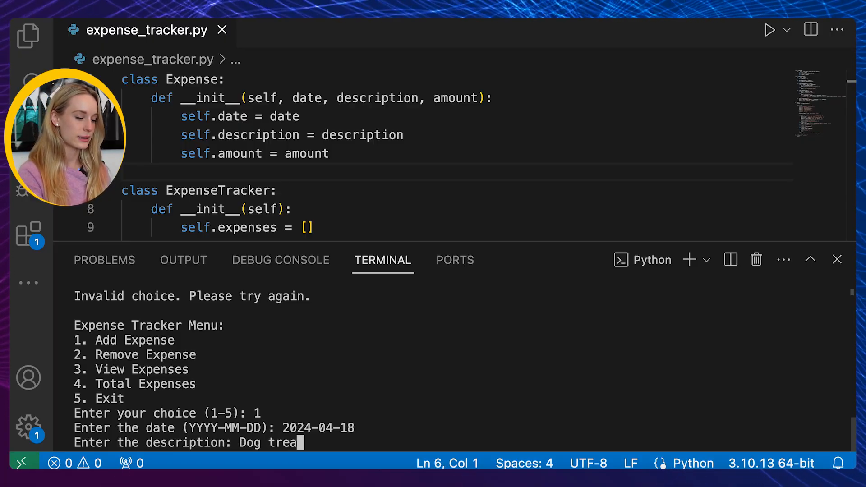
type("ts")
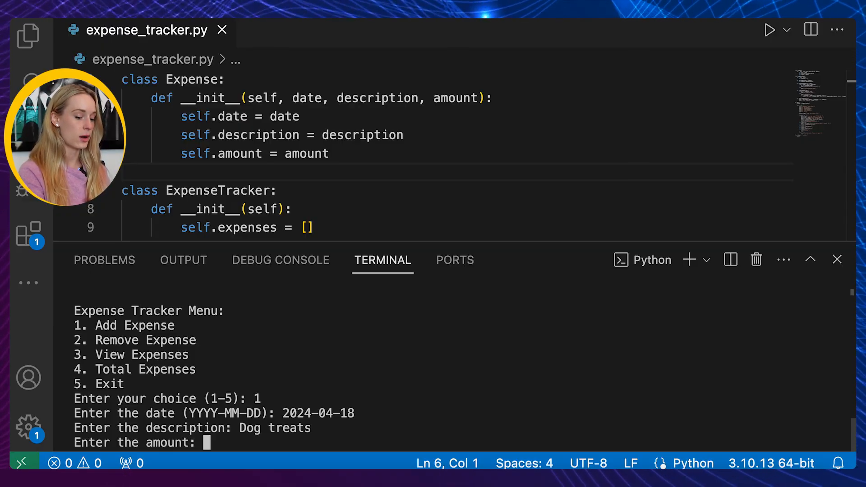
type("80")
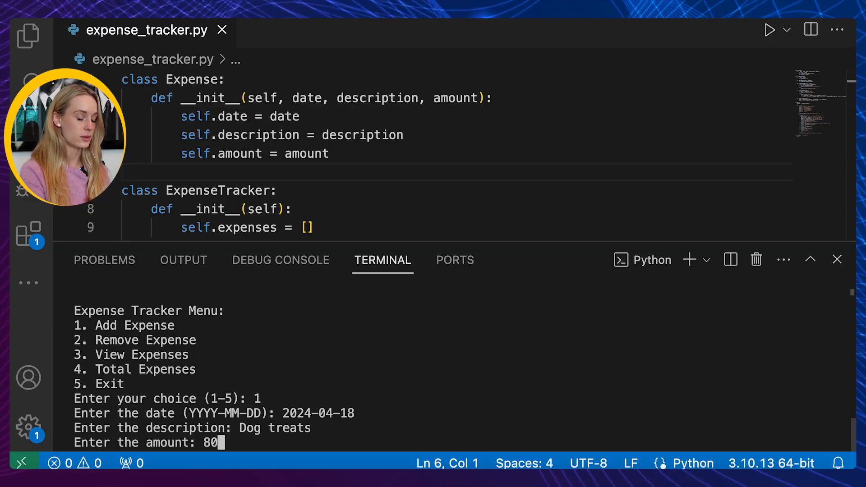
key("Enter")
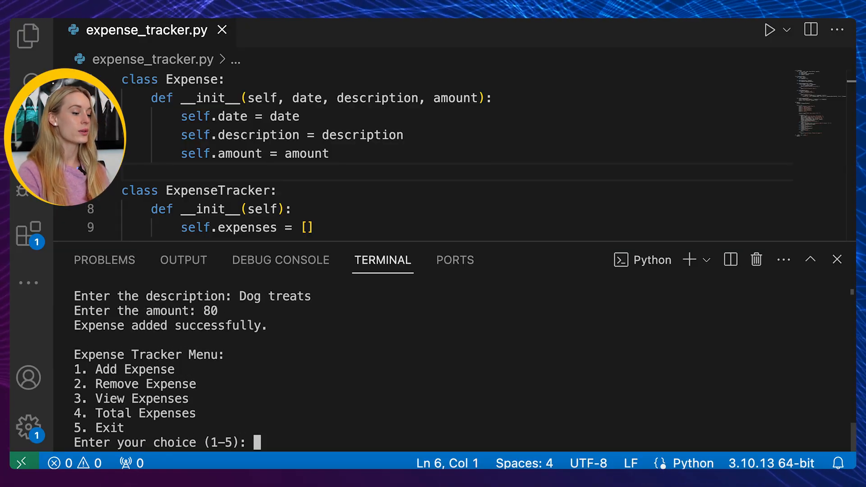
Step: Choose option 3 to list the expenses: Groceries $10.00 and Dog treats $80.00
left_click_drag(73, 326, 282, 326)
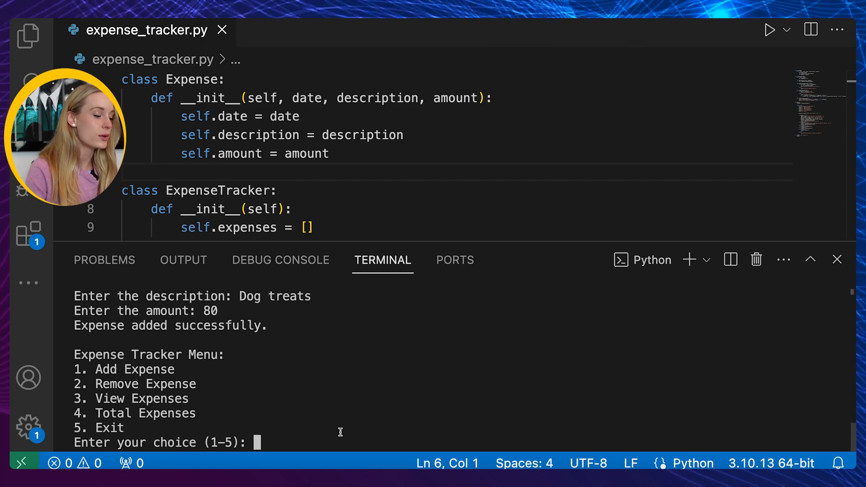
type("3")
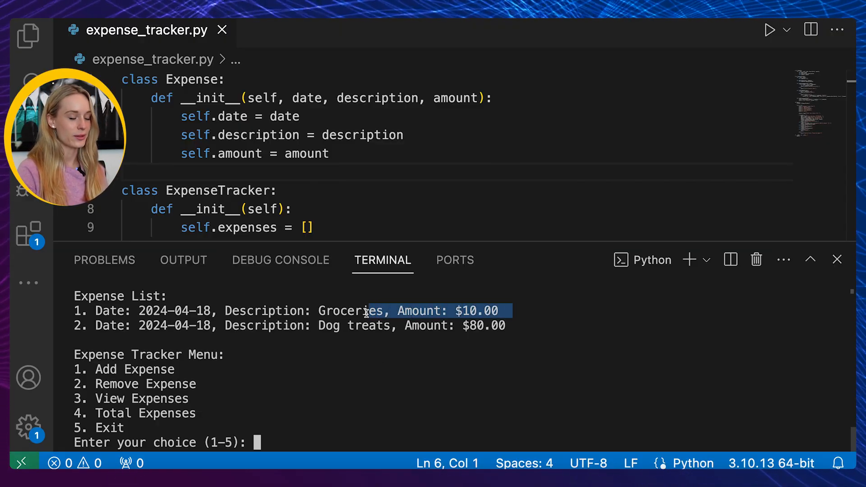
left_click(514, 325)
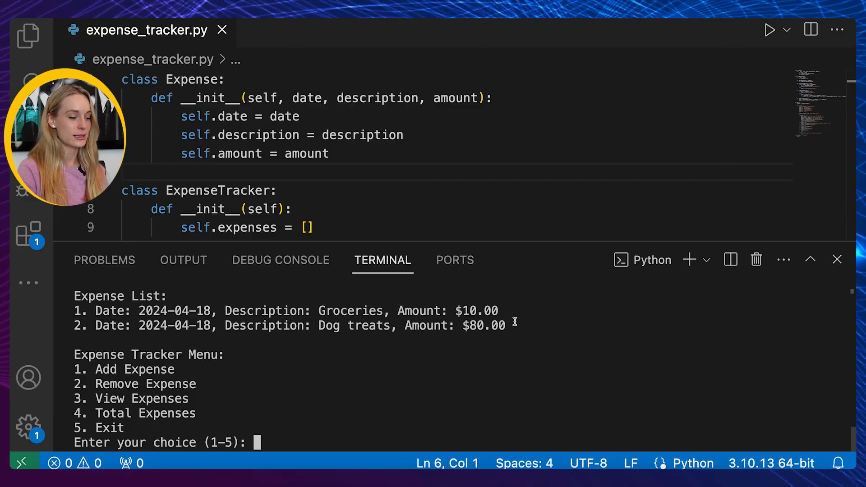
mouse_move(509, 328)
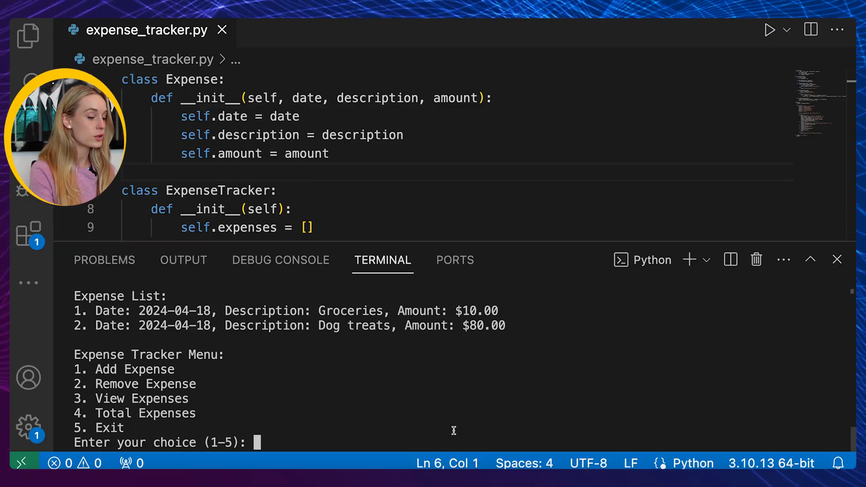
Step: Choose option 4 to show Total Expenses $90.00, then option 2 to start removing an expense
type("4")
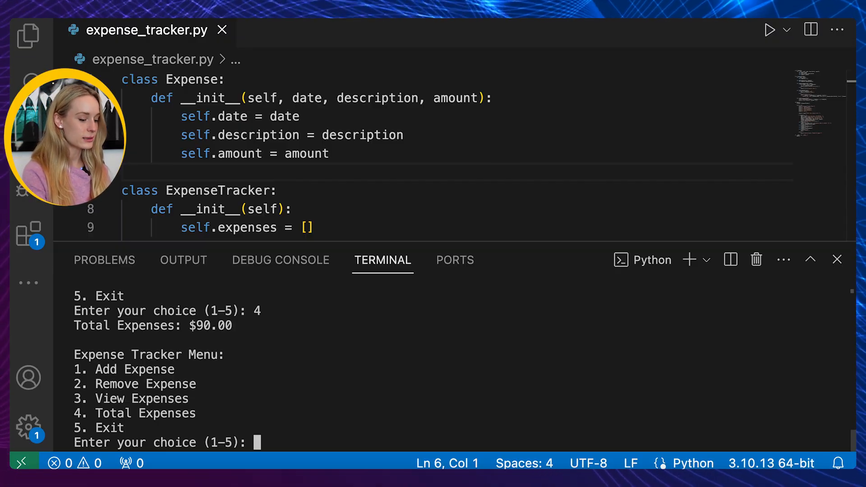
type("2")
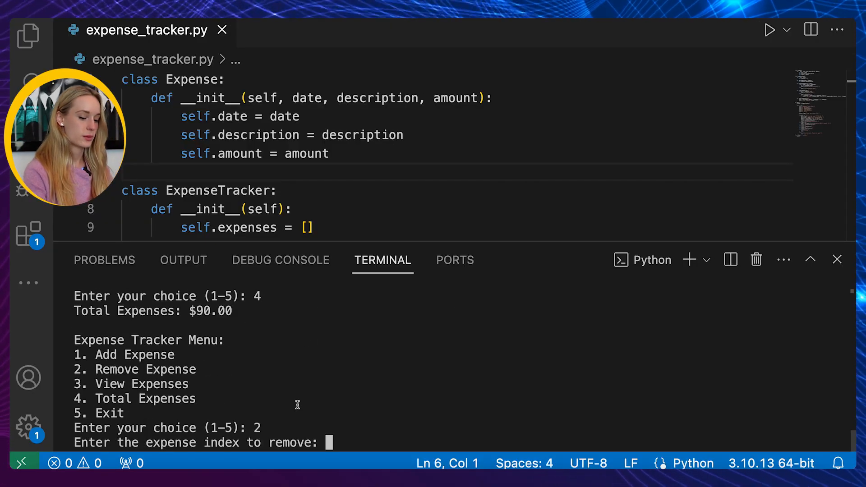
Step: Enter index 2 to remove that expense, confirmed as removed successfully
type("2")
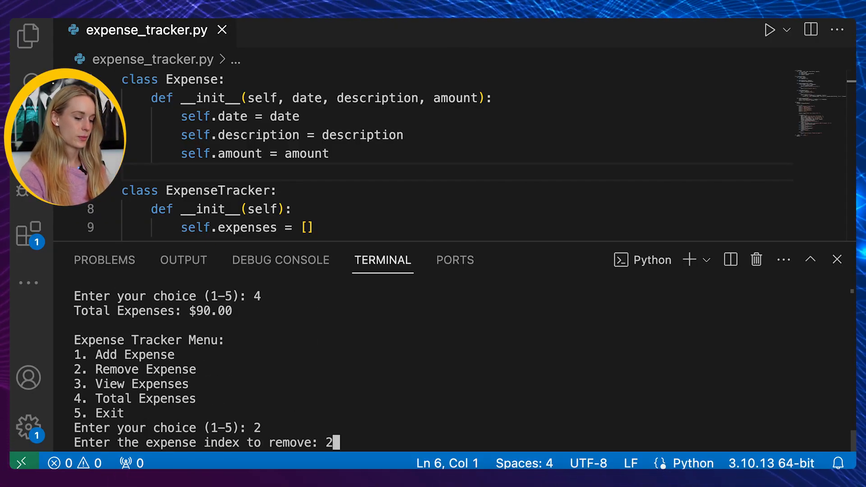
key("enter")
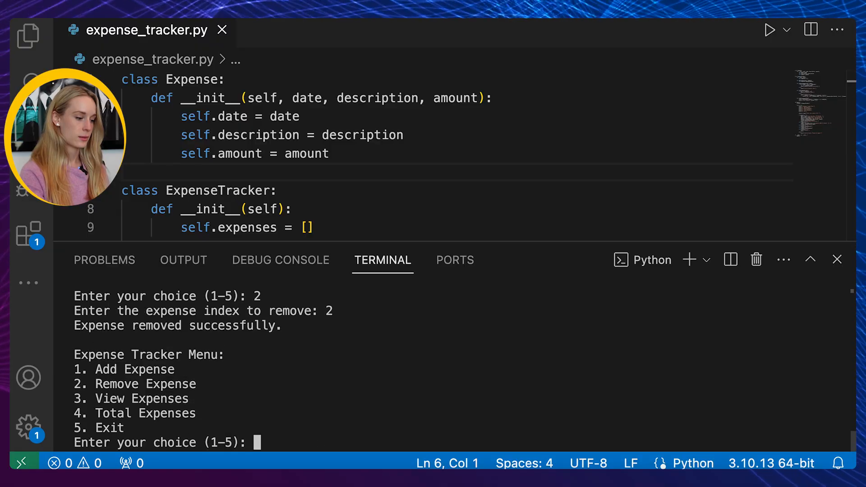